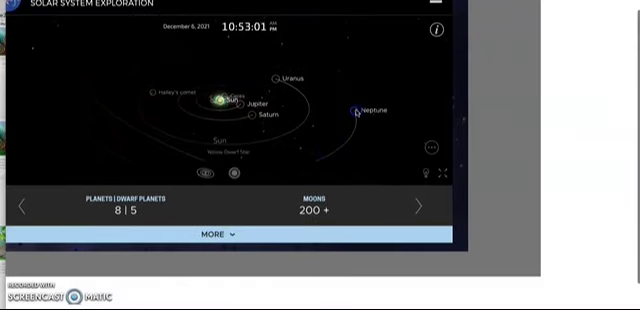
# - Browse the embedded NASA Solar System viewer to the dwarf planet 136108 Haumea
pyautogui.click(293, 80)
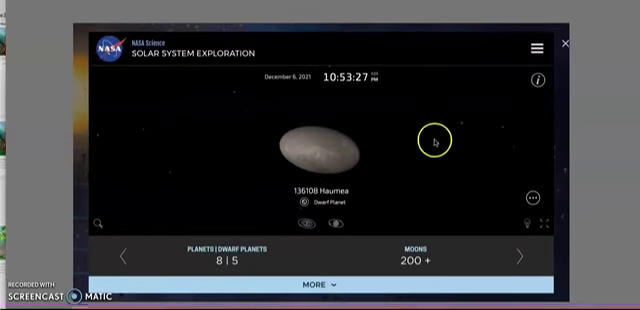
pyautogui.moveTo(539, 190)
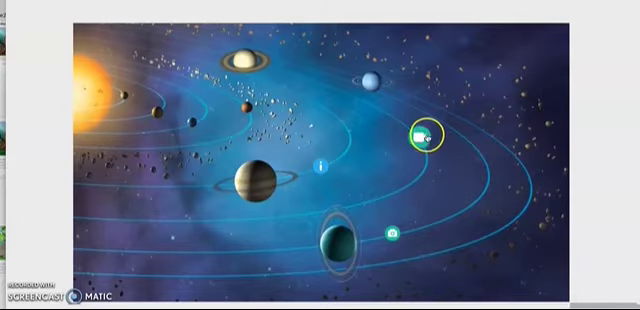
pyautogui.click(418, 135)
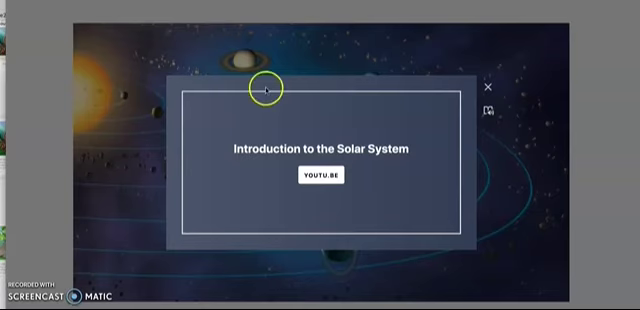
pyautogui.moveTo(488, 78)
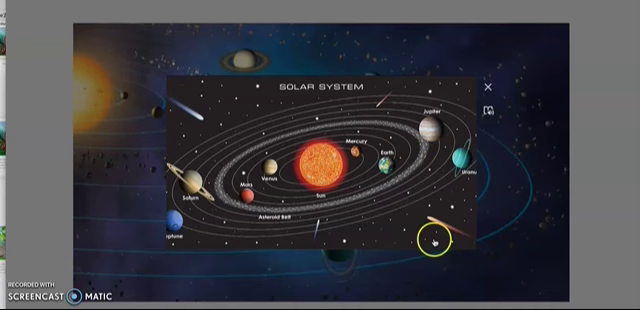
pyautogui.moveTo(335, 140)
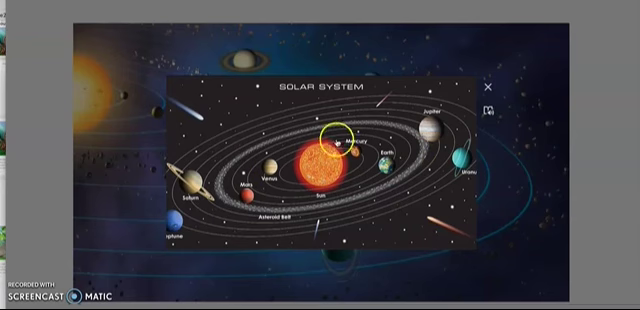